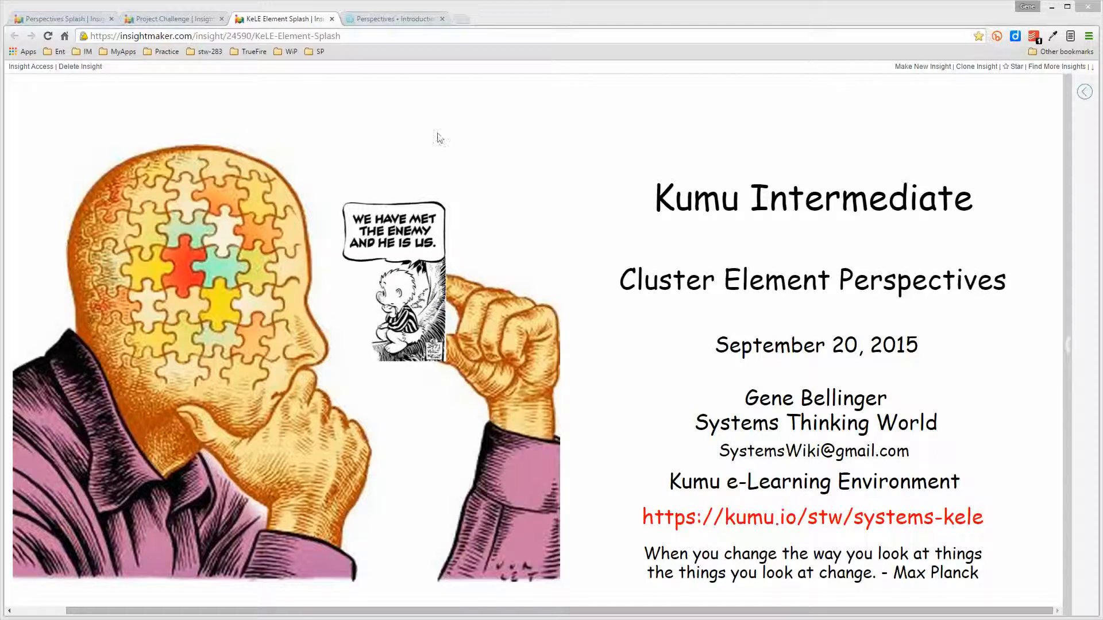
# Switch to the Kumu Perspectives map showing the Introduction overview.
pyautogui.click(394, 18)
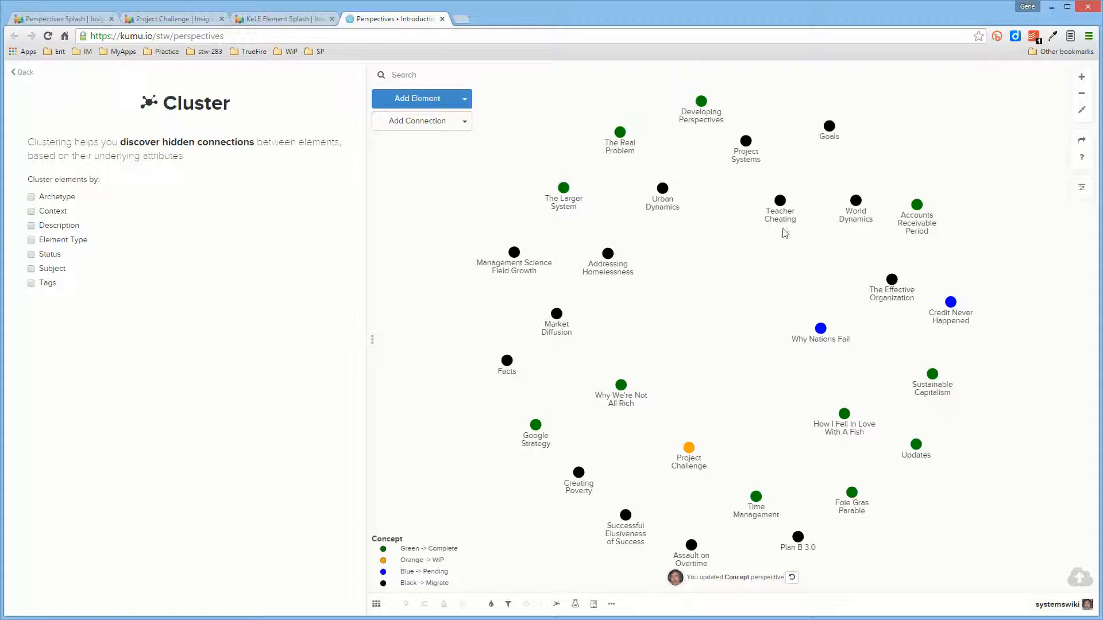
pyautogui.moveTo(697, 205)
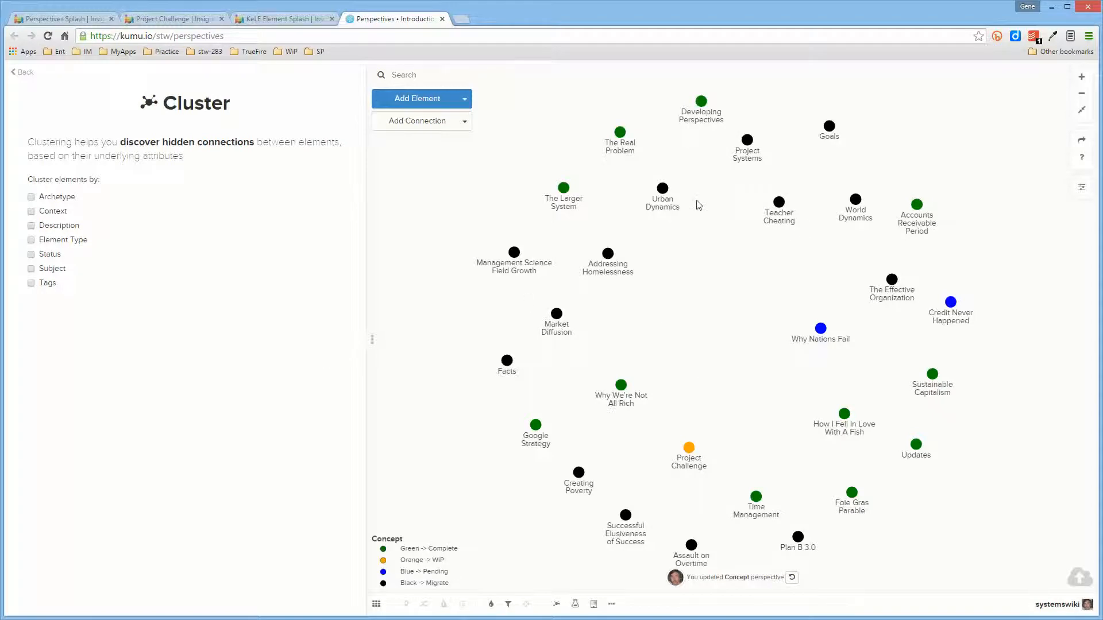
pyautogui.moveTo(741, 333)
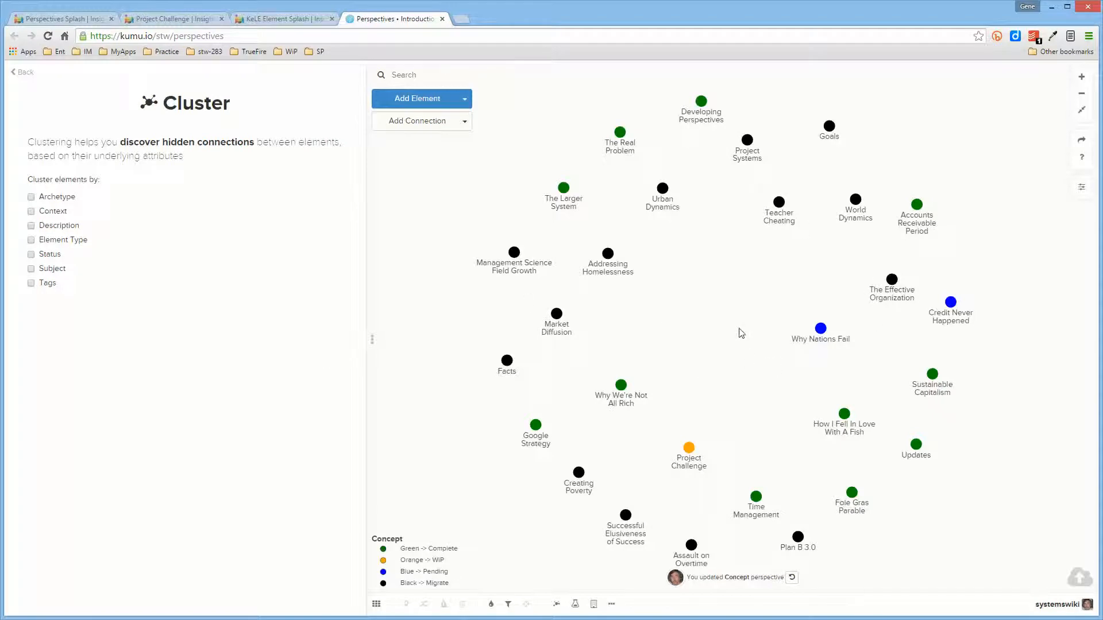
pyautogui.moveTo(672, 264)
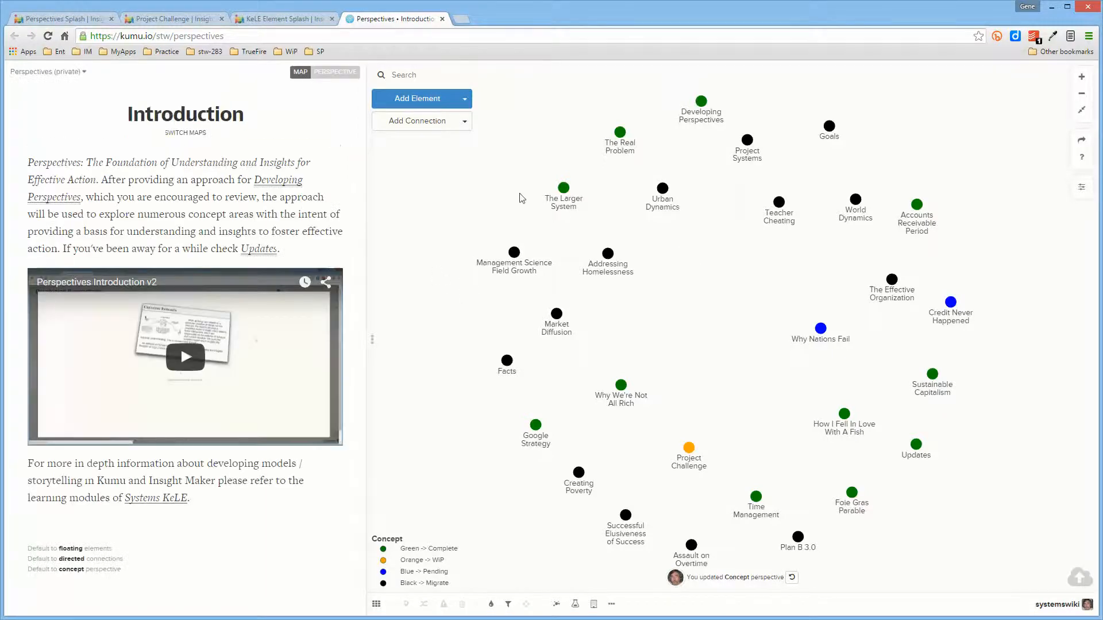
# Review The Larger System profile down to its Archetype values Goal Seeking and Fixes that Fail.
pyautogui.click(563, 188)
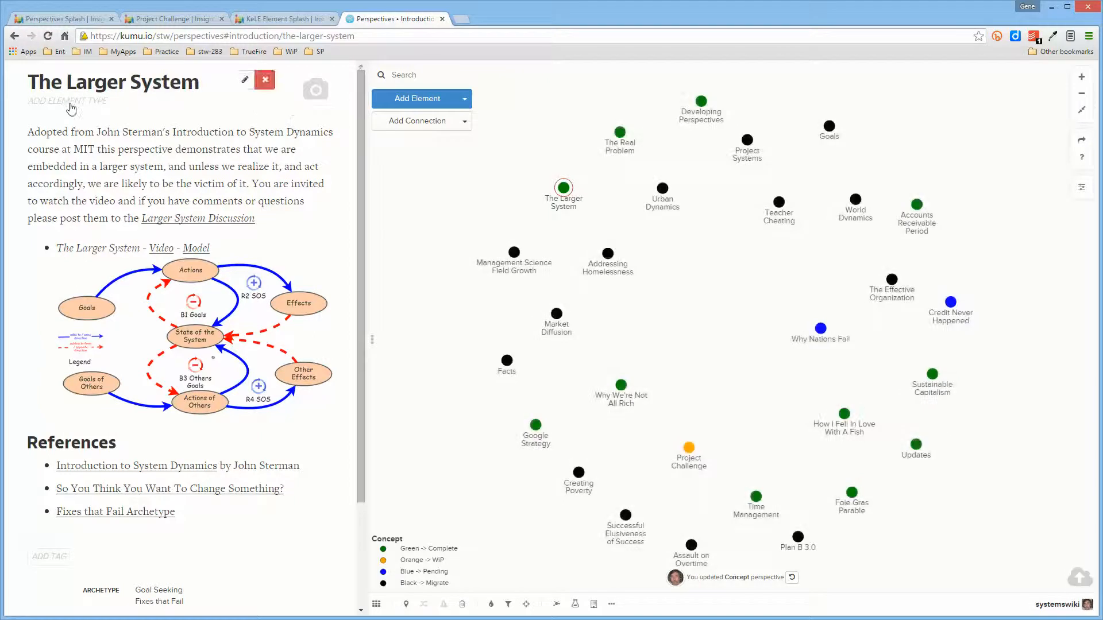
pyautogui.click(264, 80)
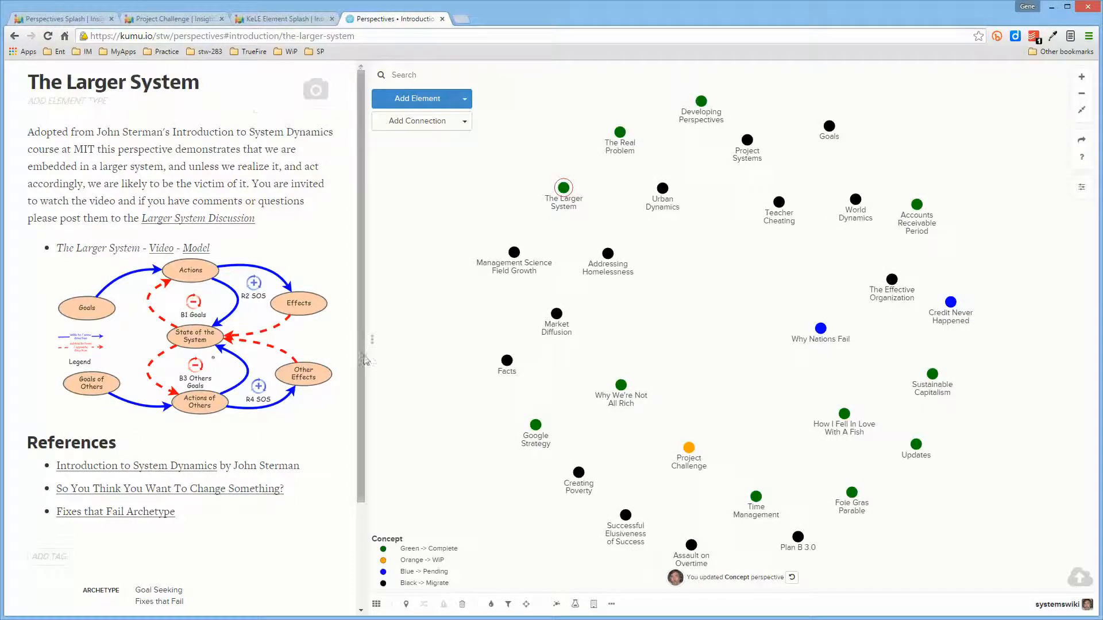
pyautogui.scroll(-3)
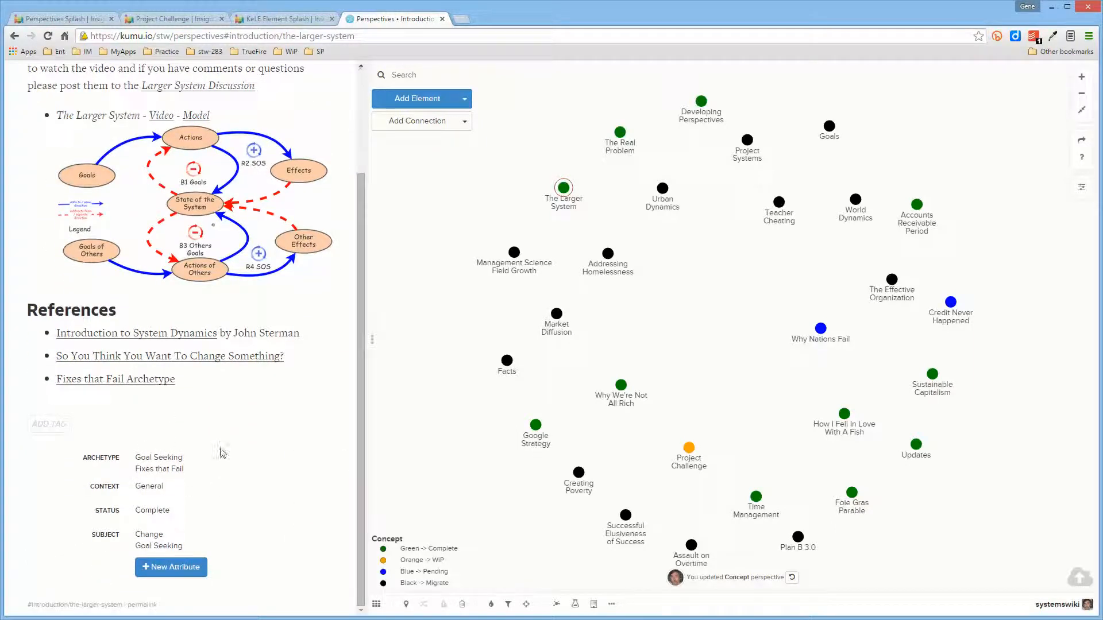
pyautogui.moveTo(556, 603)
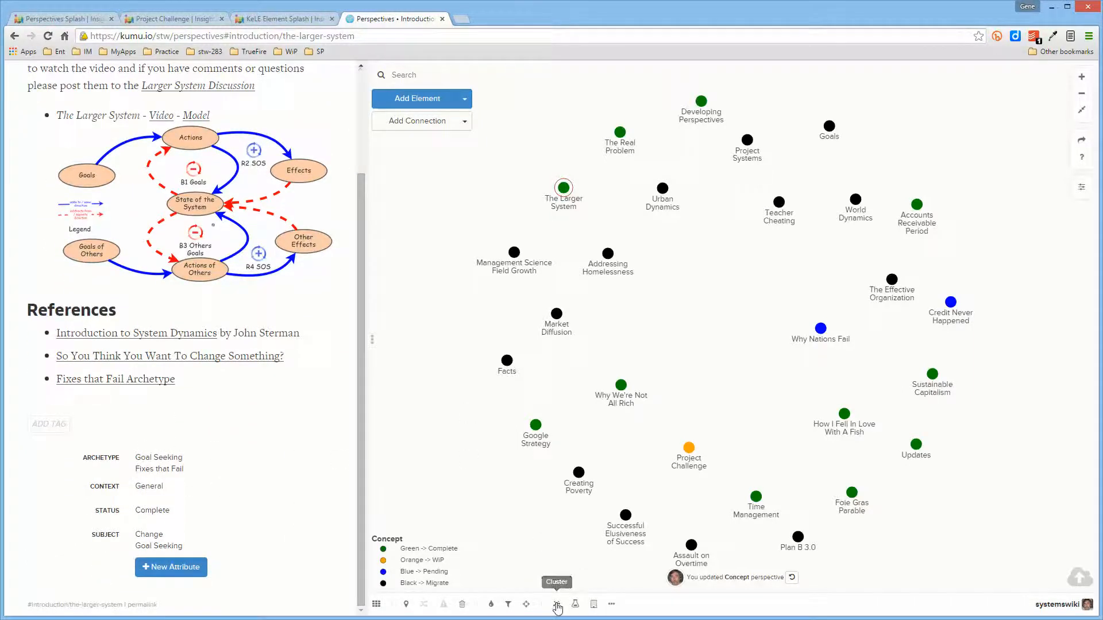
# Cluster the elements by Archetype and Subject so grey virtual elements appear.
pyautogui.click(556, 603)
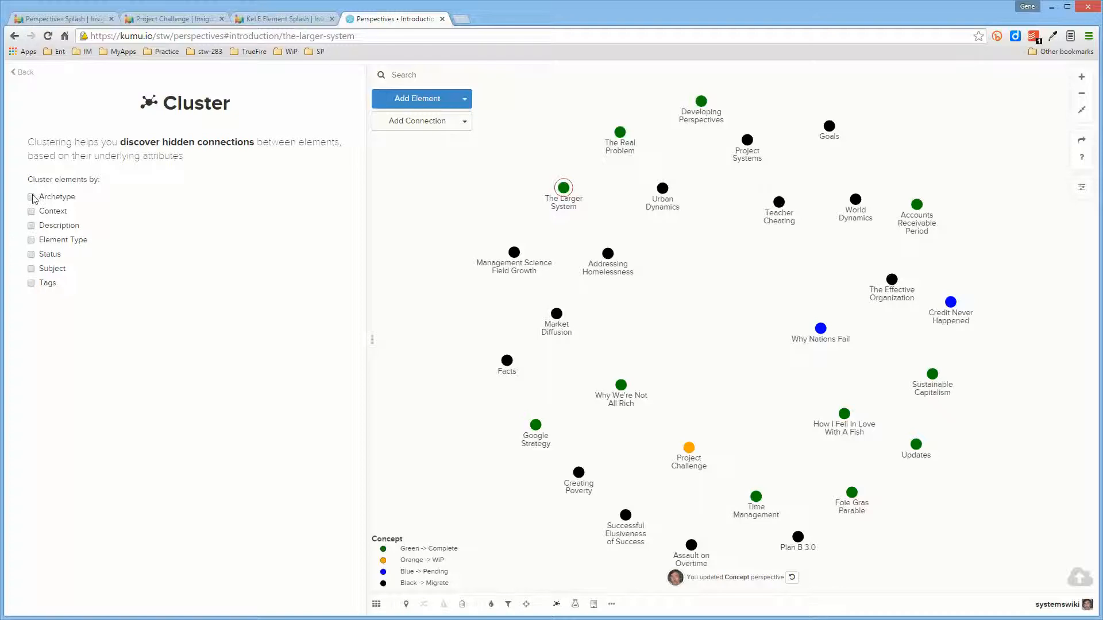
pyautogui.click(32, 196)
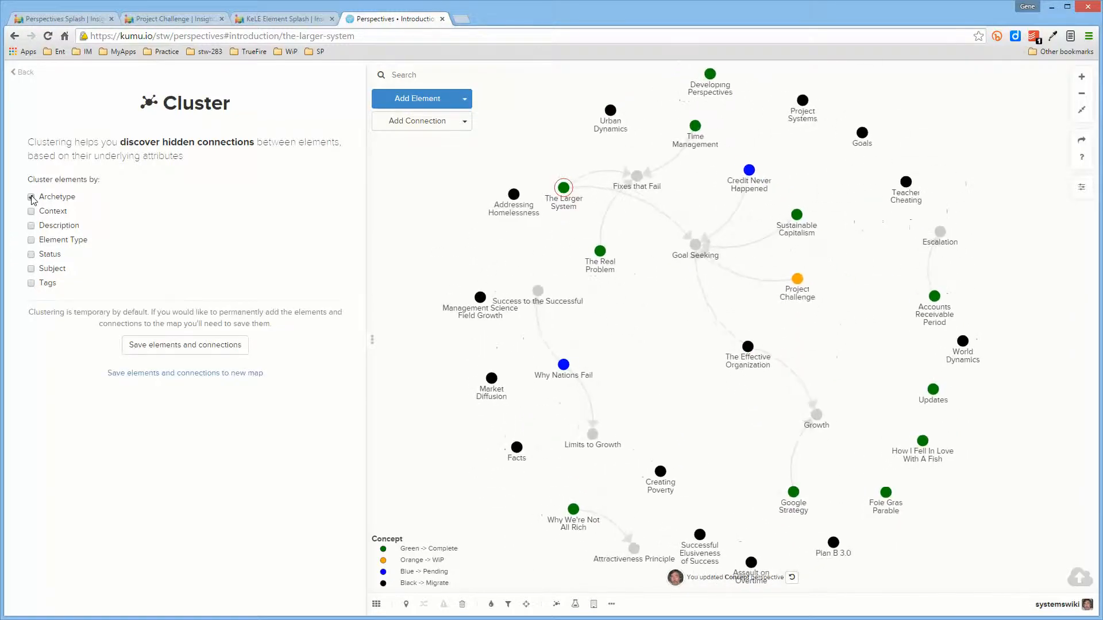
pyautogui.click(31, 196)
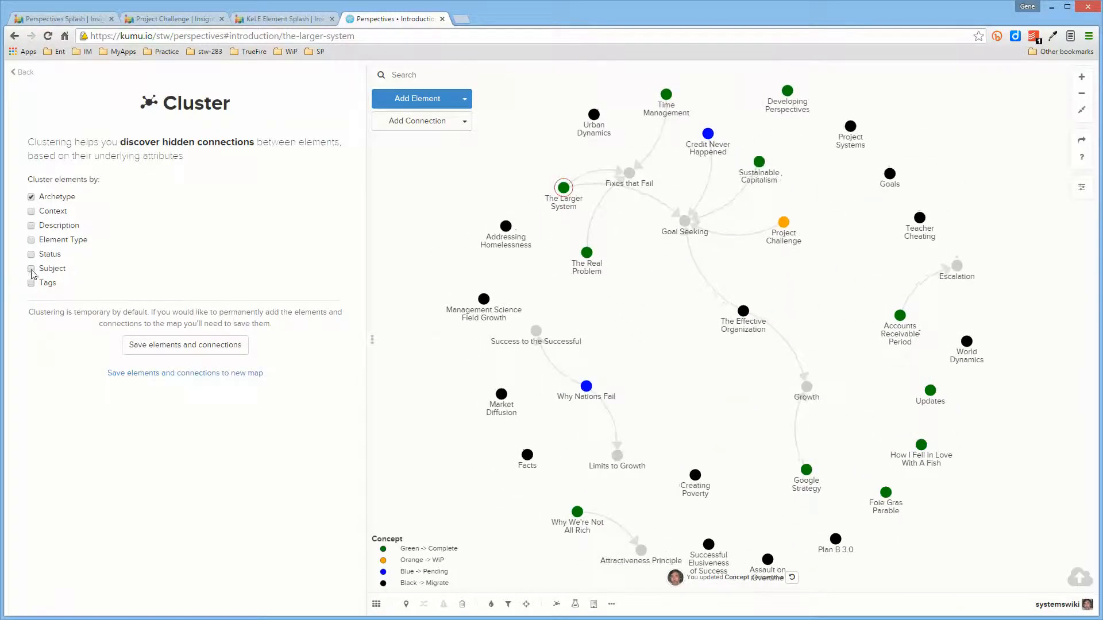
pyautogui.click(32, 268)
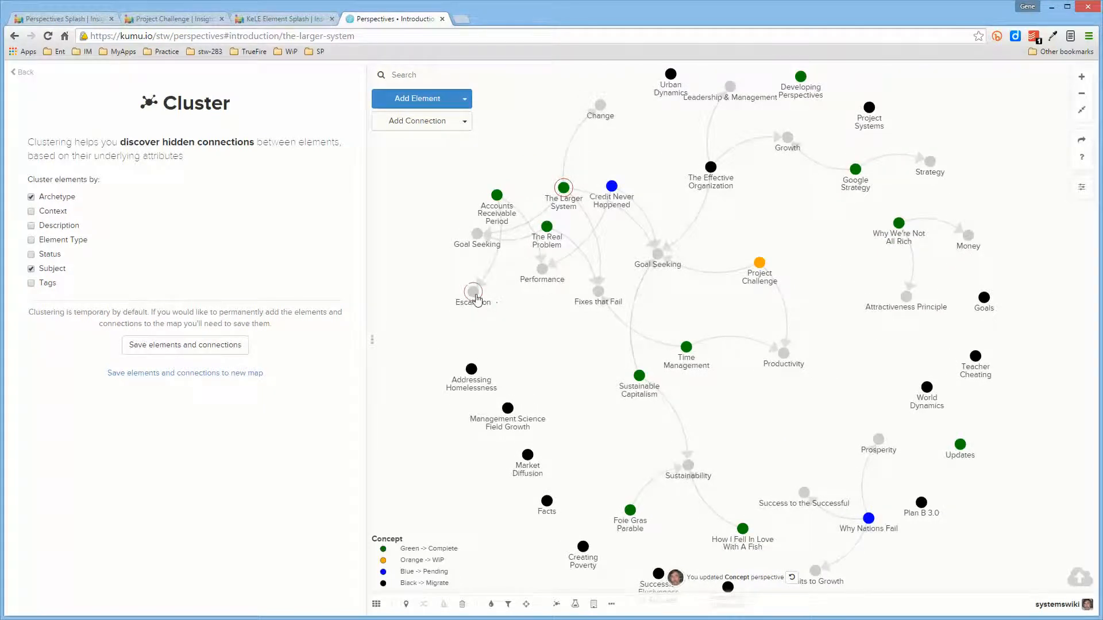
pyautogui.moveTo(598, 292)
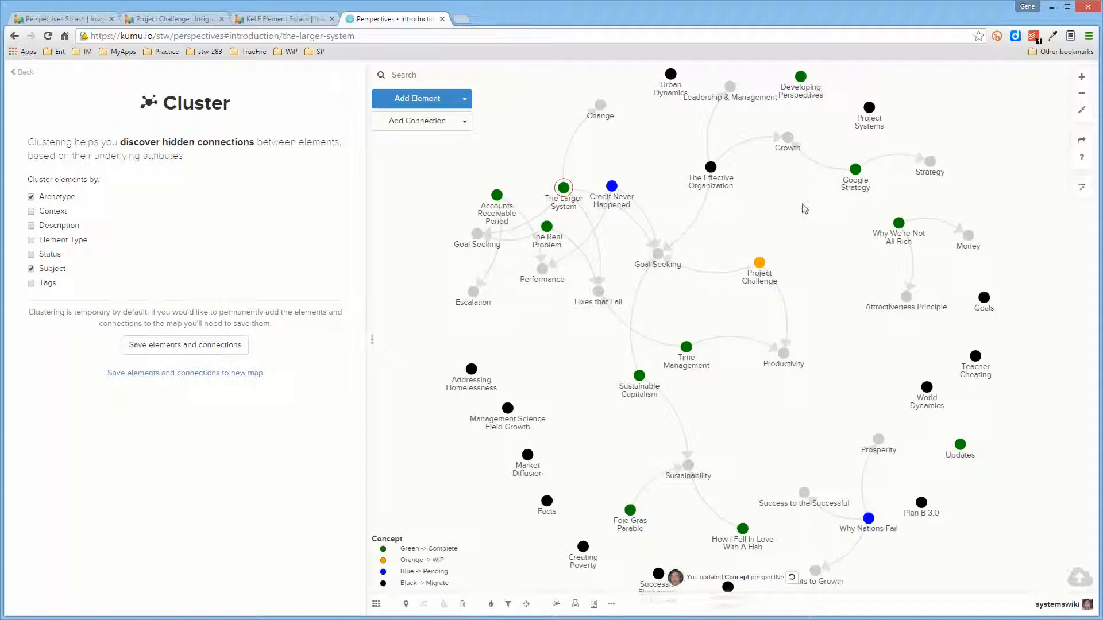
pyautogui.moveTo(400, 246)
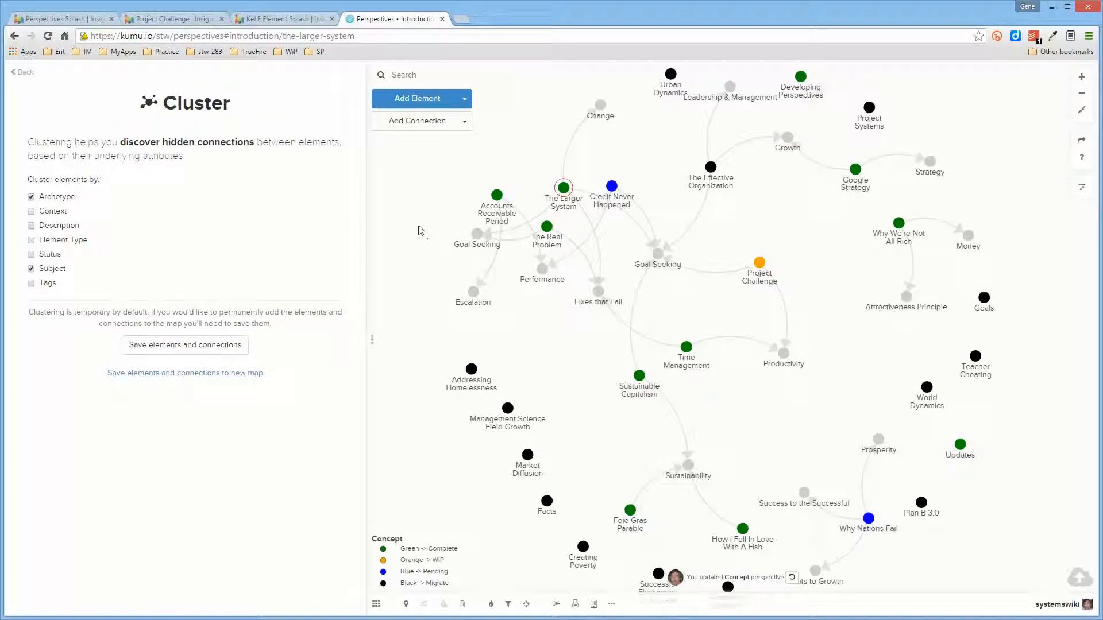
pyautogui.moveTo(787, 137)
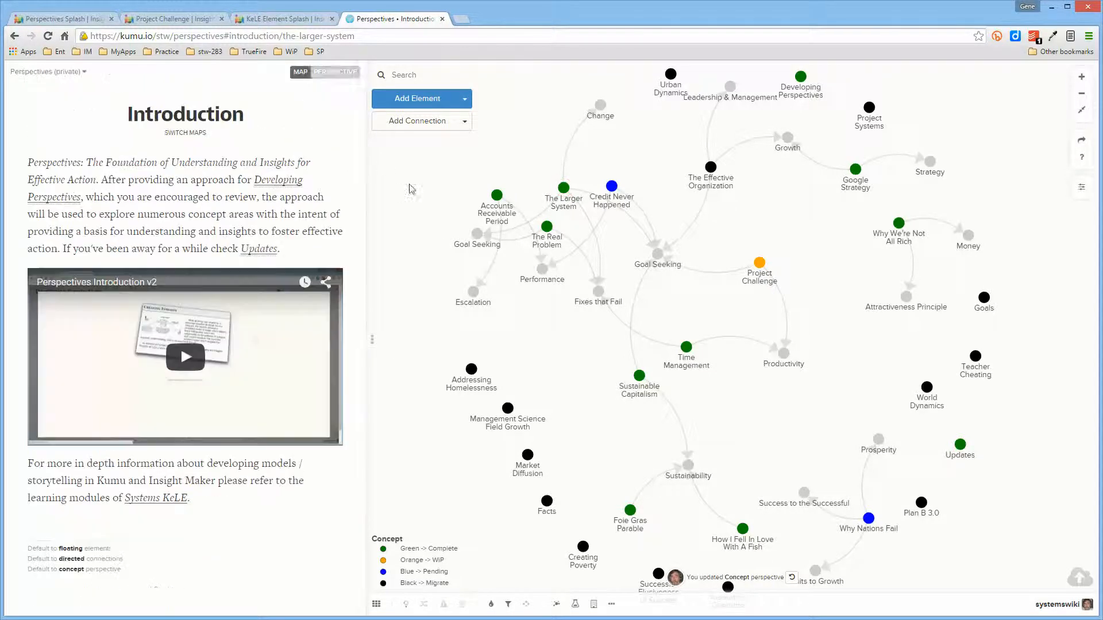
# Save the Concept perspective's Advanced rules so unstatused elements turn purple.
pyautogui.click(336, 71)
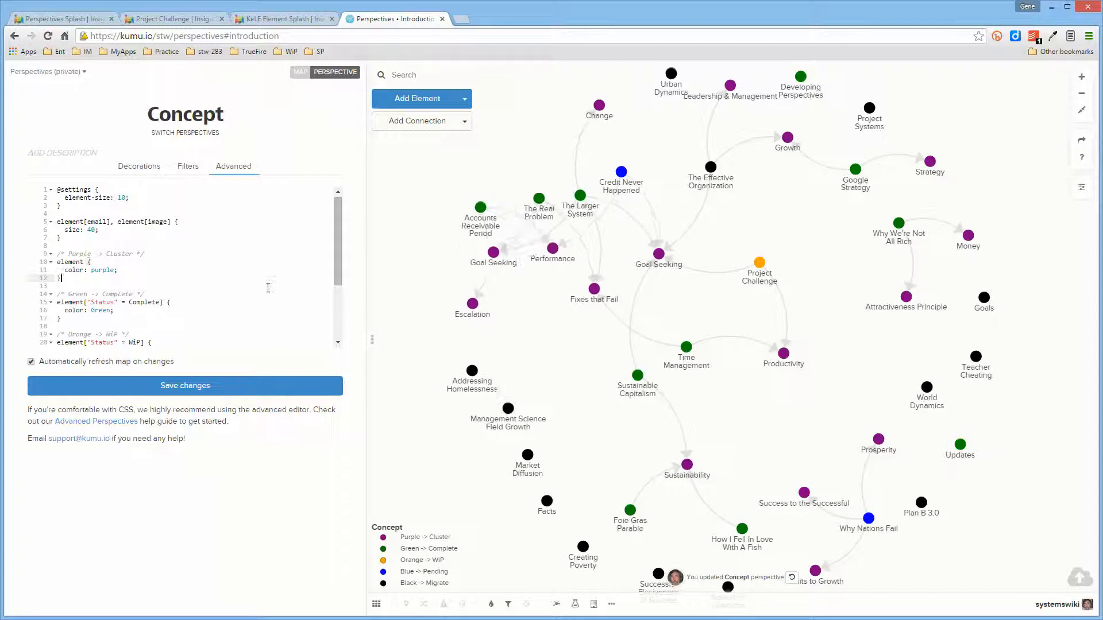
pyautogui.scroll(-3)
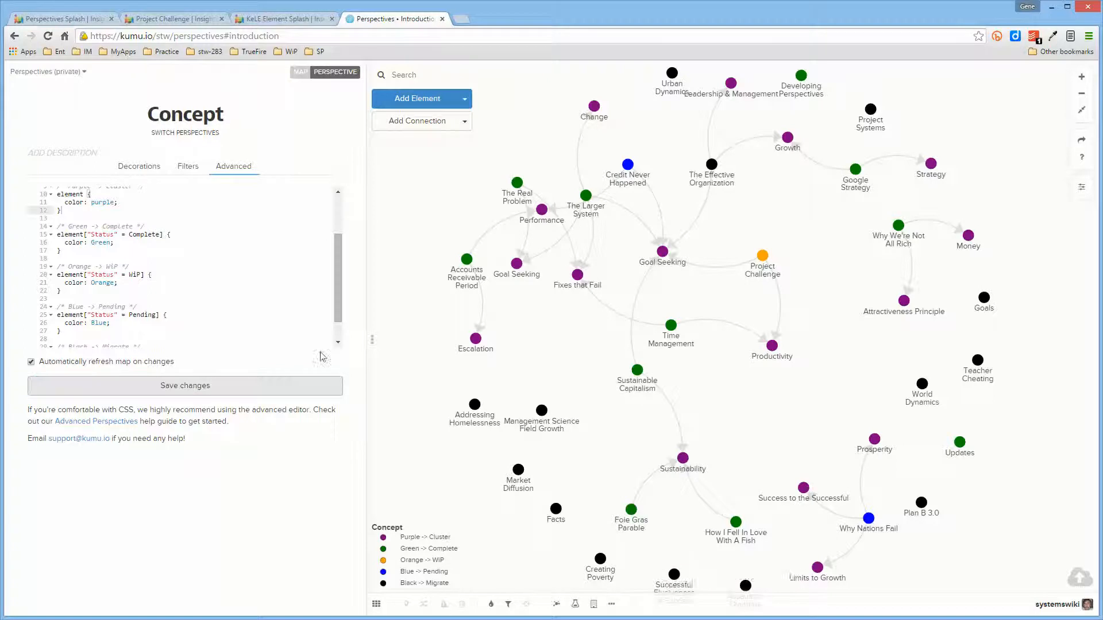
pyautogui.click(185, 386)
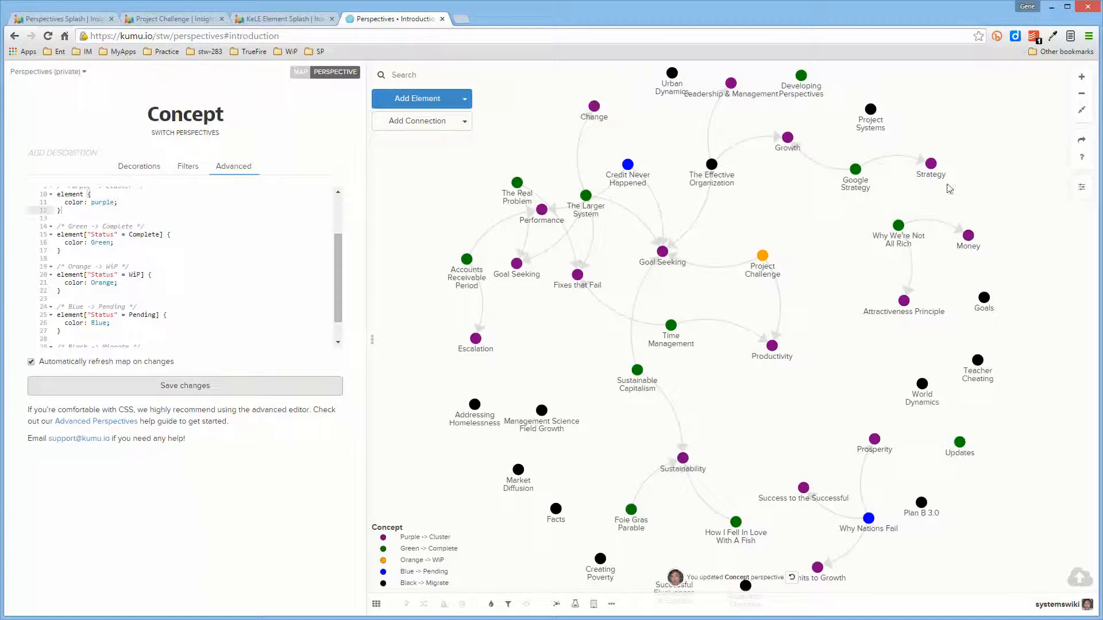
pyautogui.moveTo(738, 77)
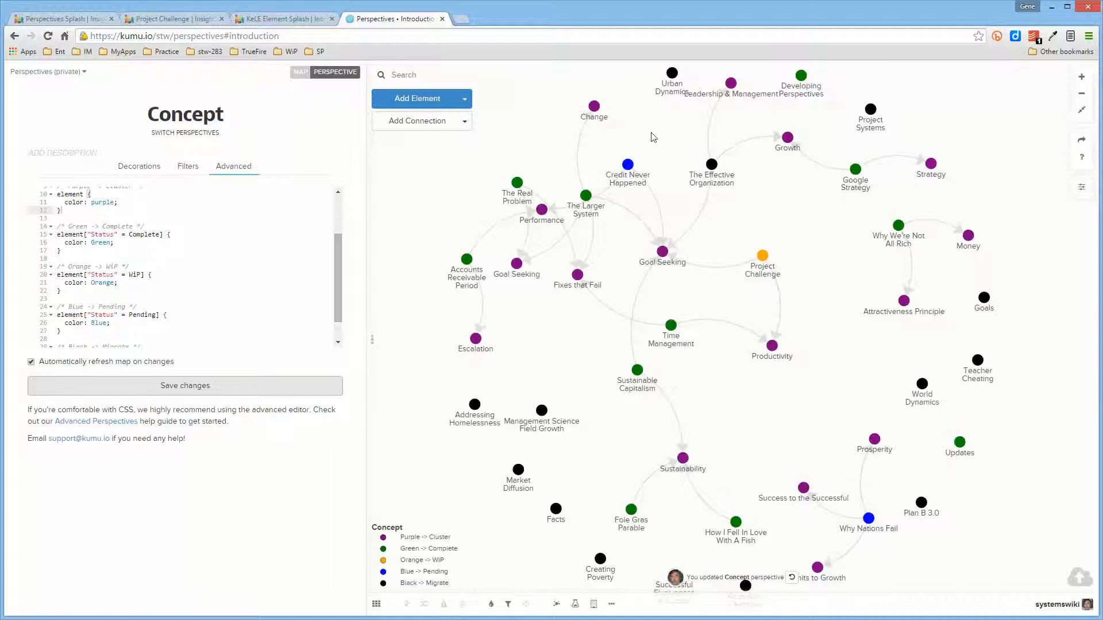
# Inspect the Change and Goal Seeking profiles to confirm they are virtual elements.
pyautogui.click(594, 107)
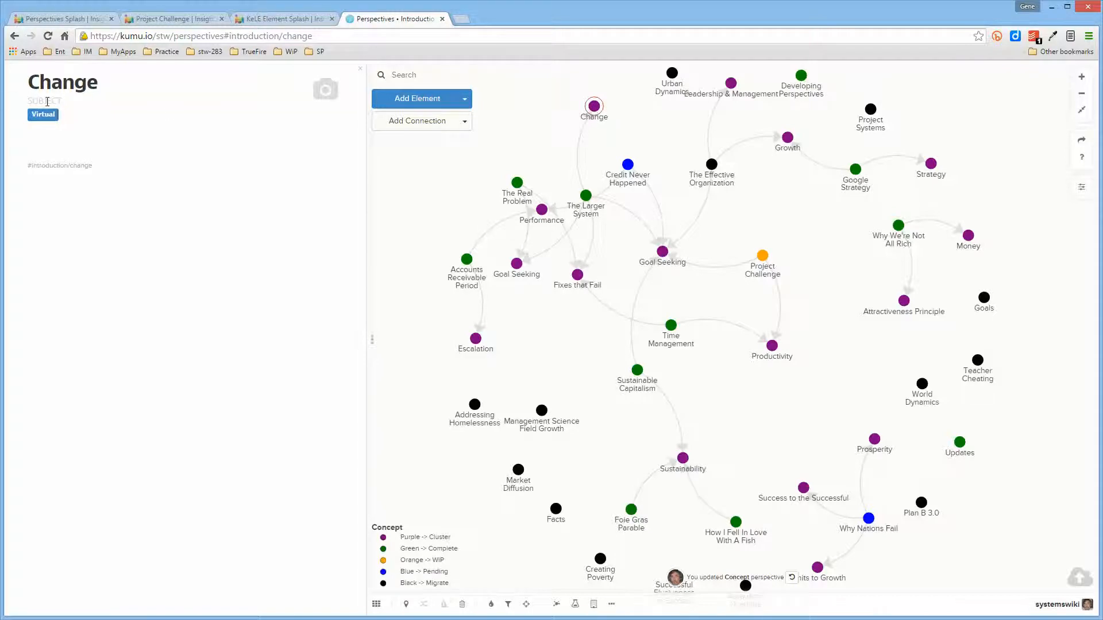
pyautogui.moveTo(581, 303)
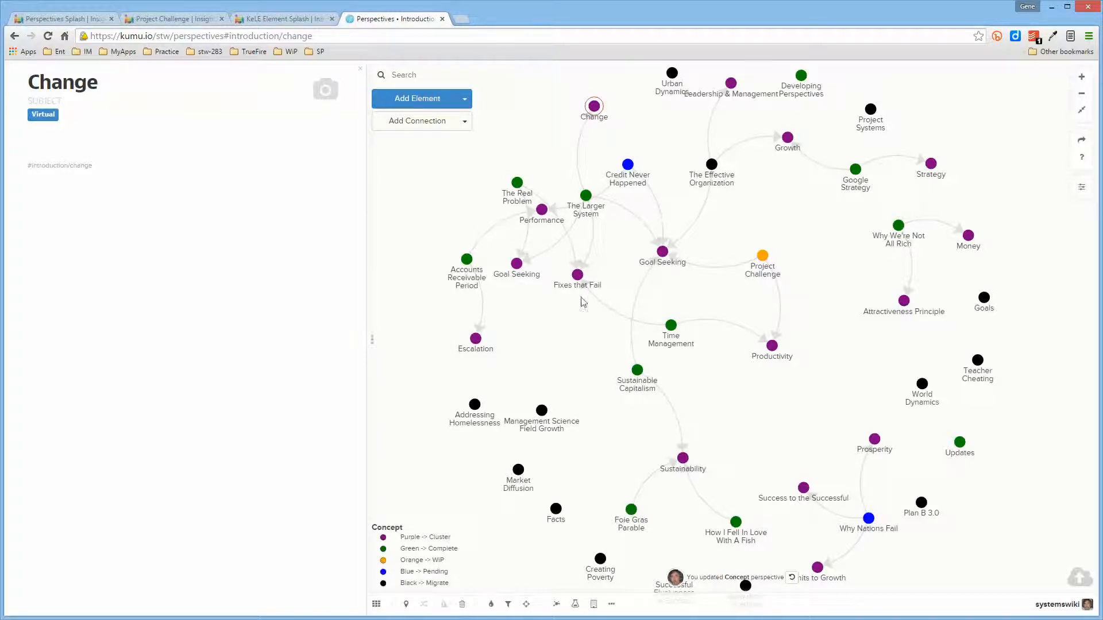
pyautogui.click(515, 261)
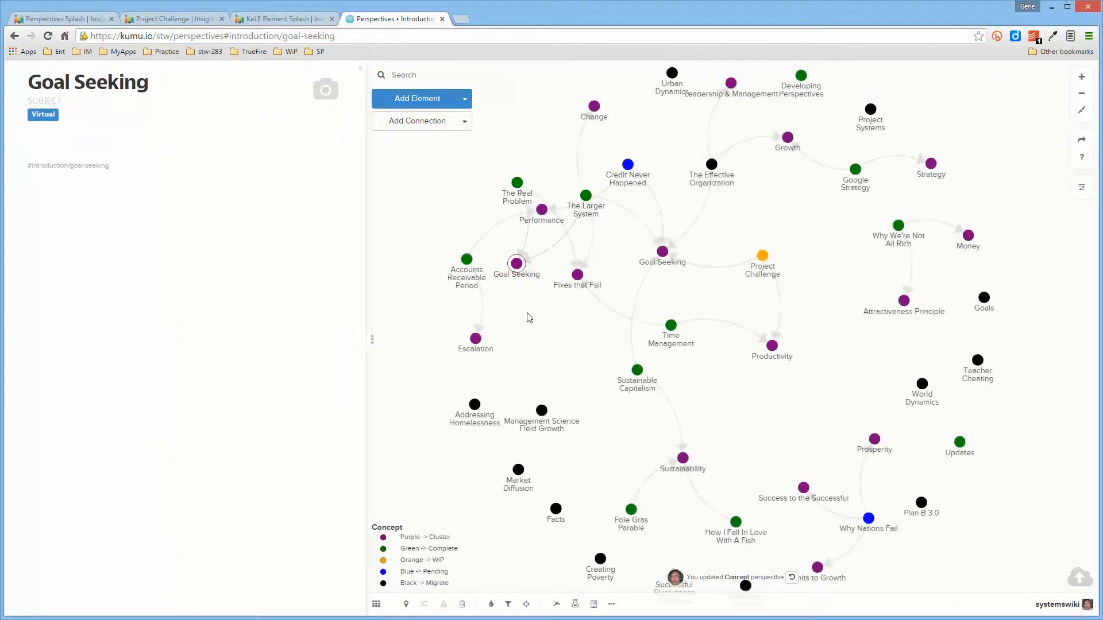
pyautogui.click(474, 338)
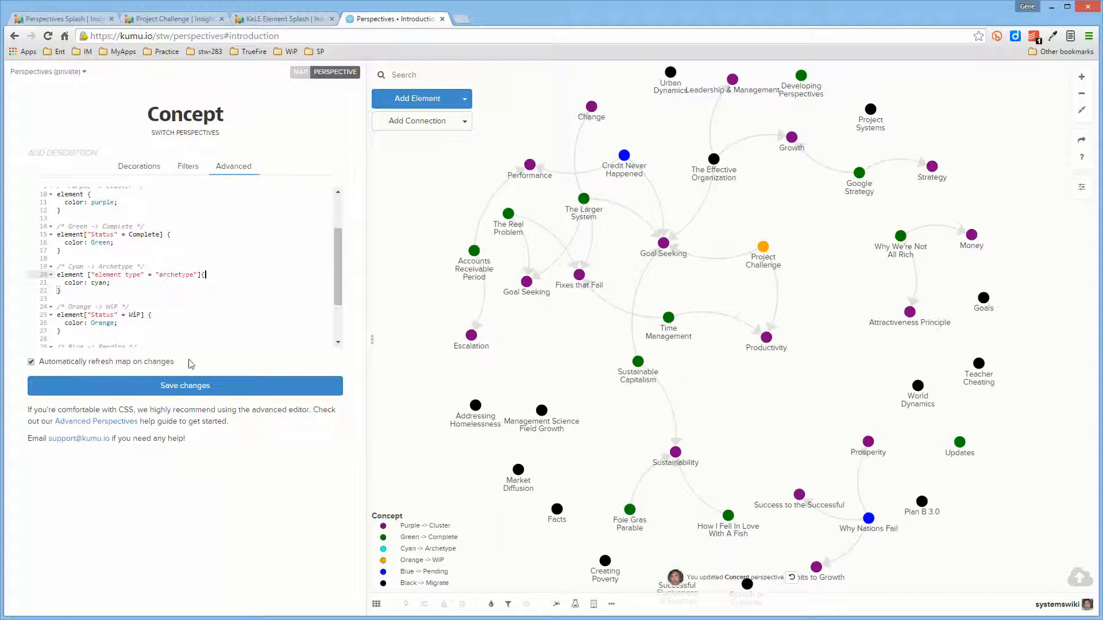
pyautogui.moveTo(211, 384)
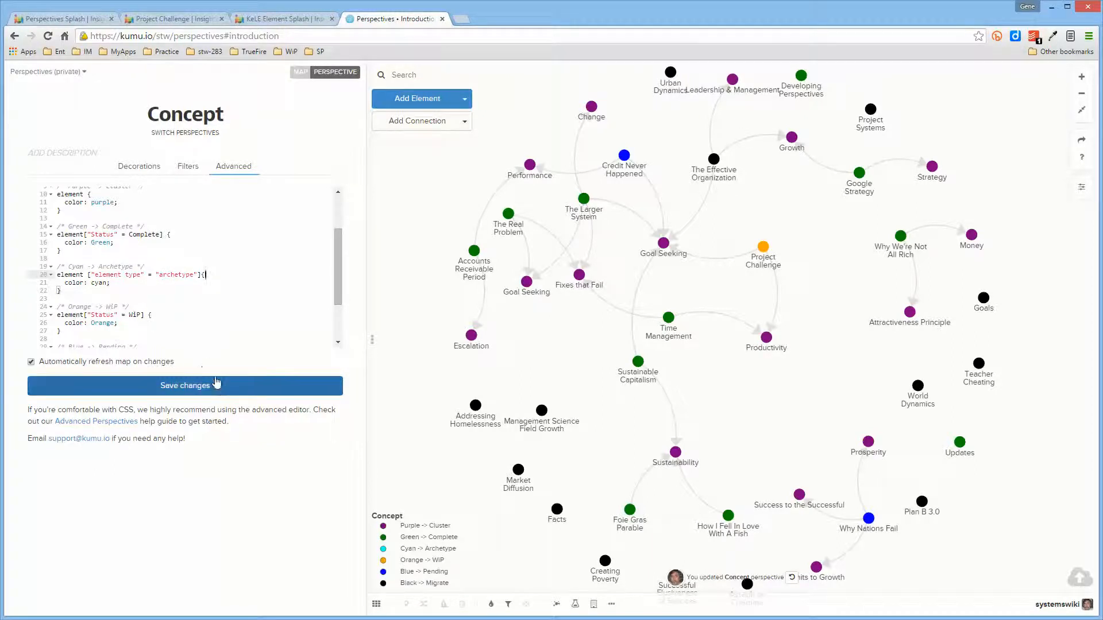
# Save the cyan archetype rule, check Goal Seeking stays purple, and select cyan to replace it.
pyautogui.click(185, 385)
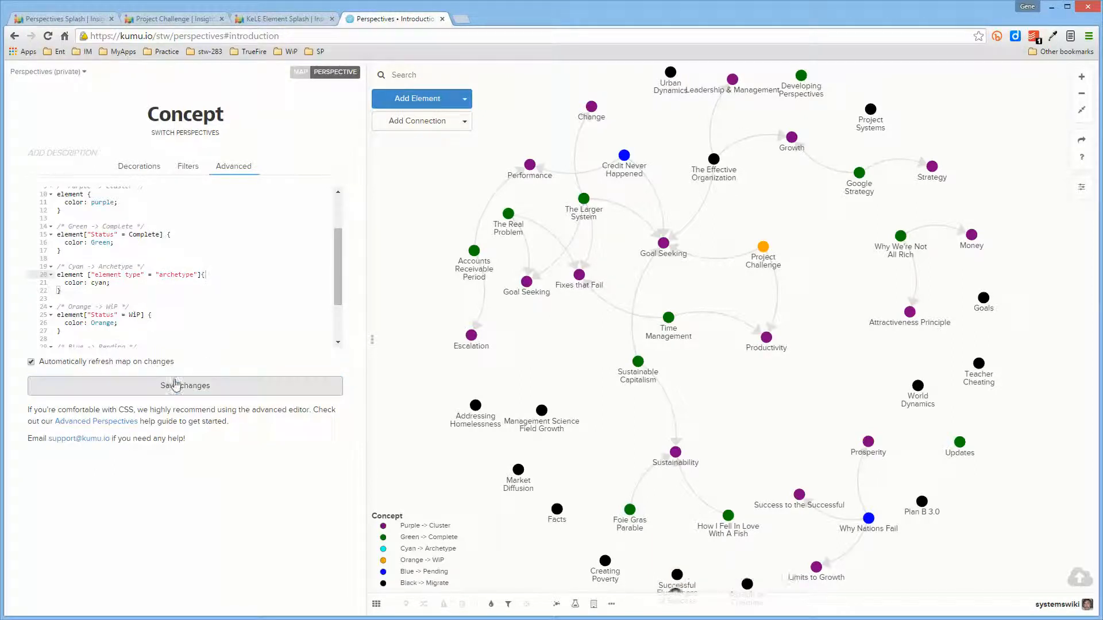
pyautogui.click(185, 384)
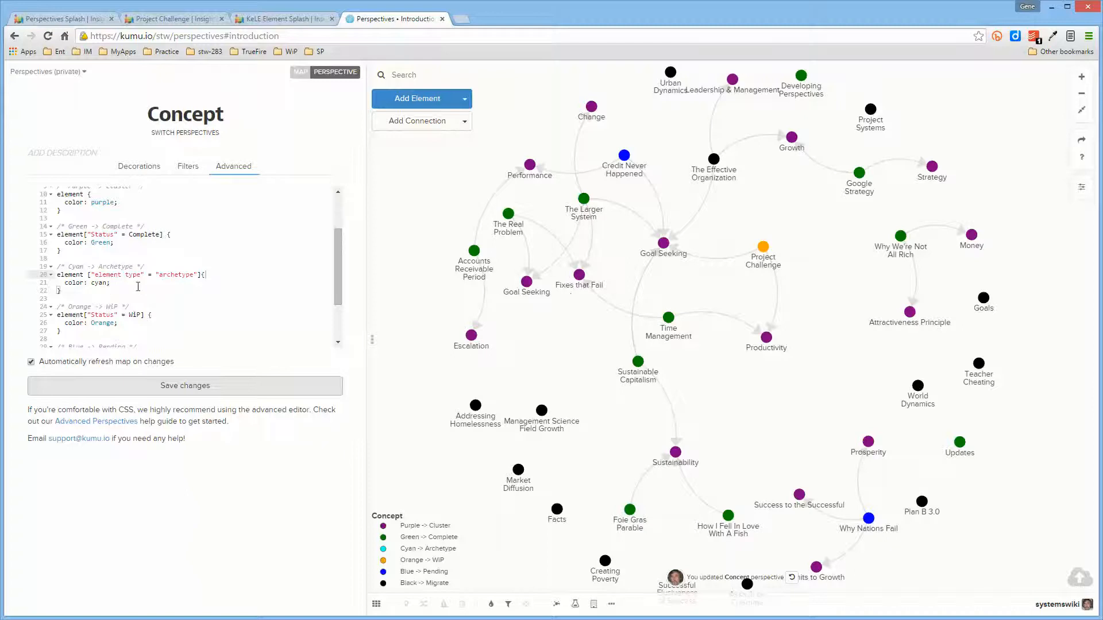
pyautogui.click(526, 282)
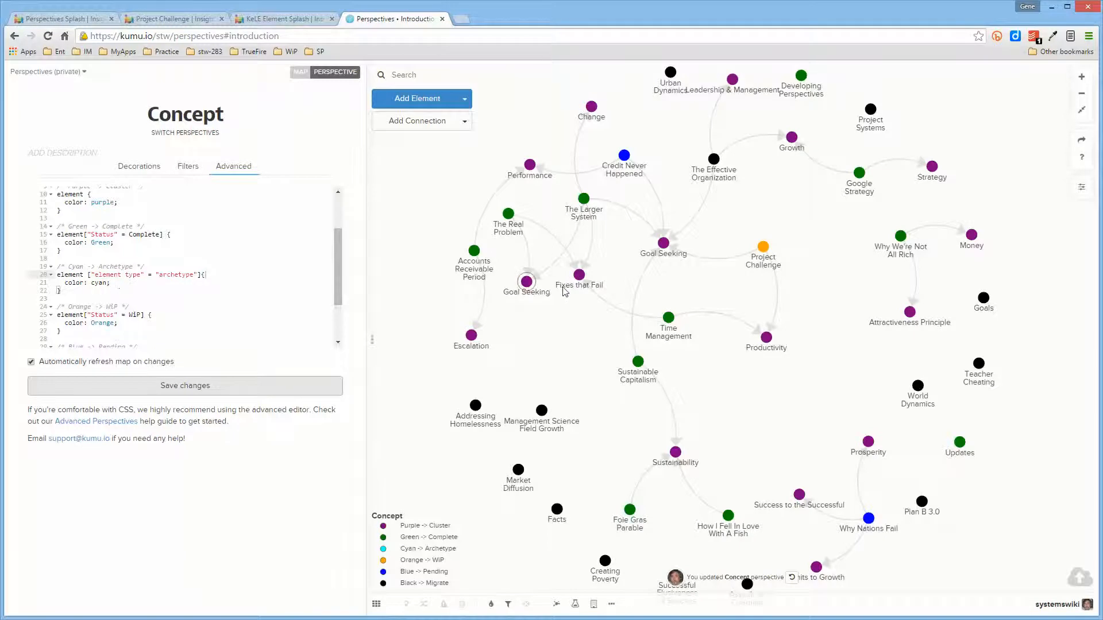
pyautogui.click(526, 280)
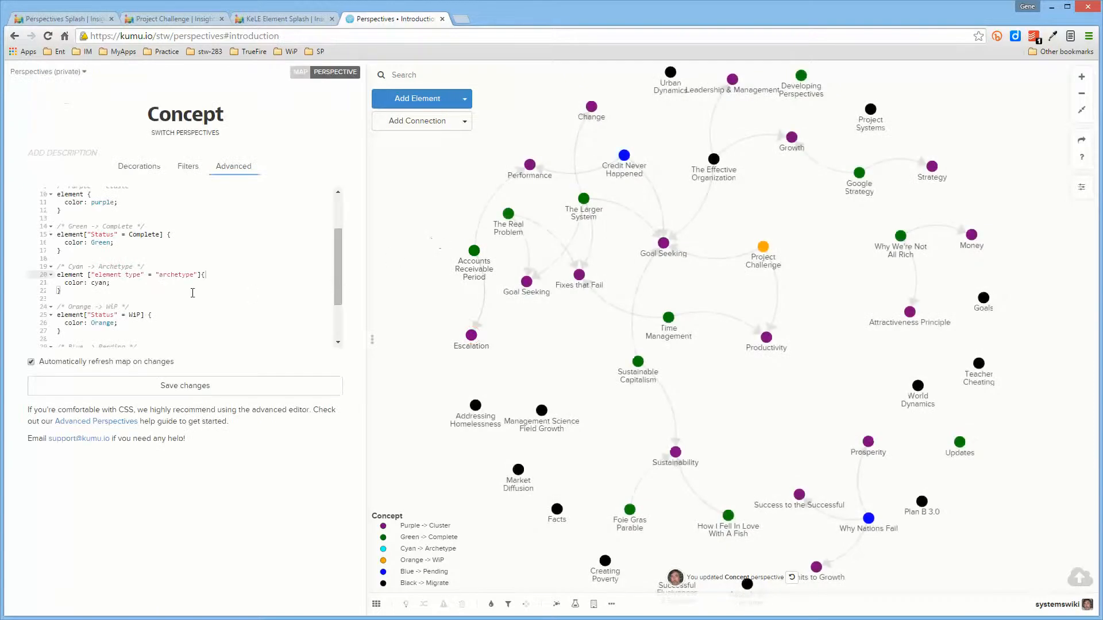
pyautogui.doubleClick(101, 283)
pyautogui.write('ellow')
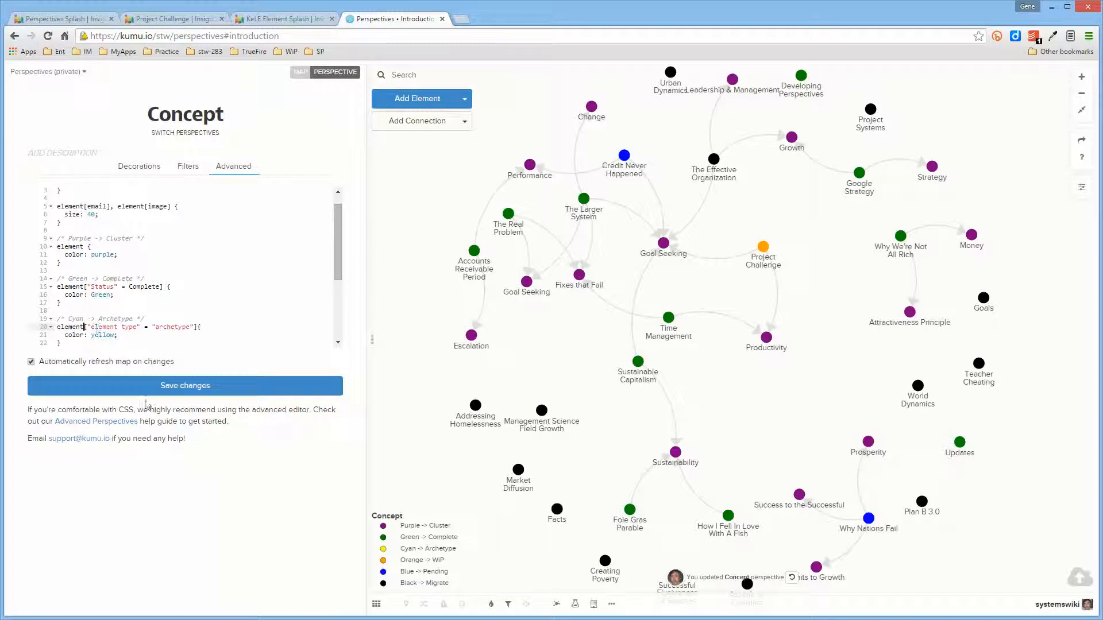
# Save the yellow test, then set the archetype rule colour back to cyan.
pyautogui.click(185, 385)
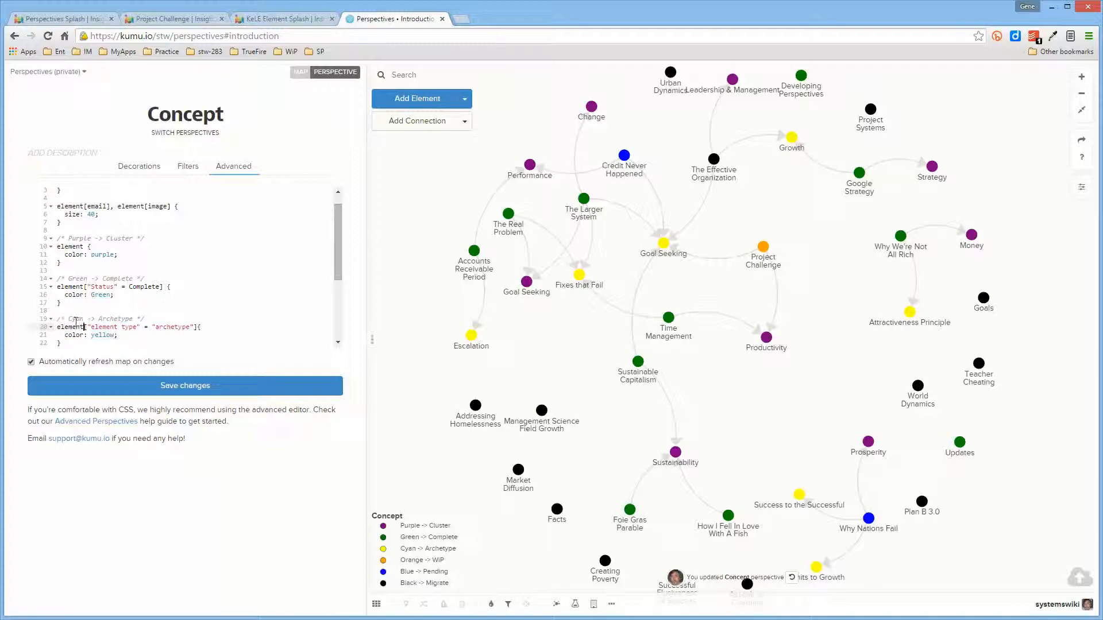
pyautogui.doubleClick(103, 336)
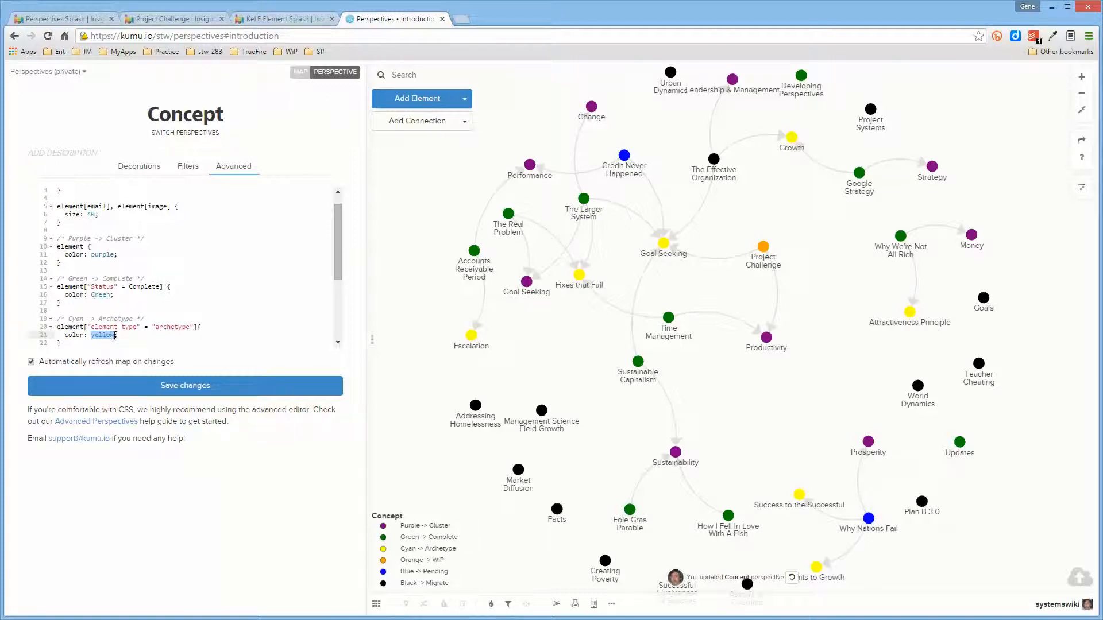
pyautogui.write('cyan')
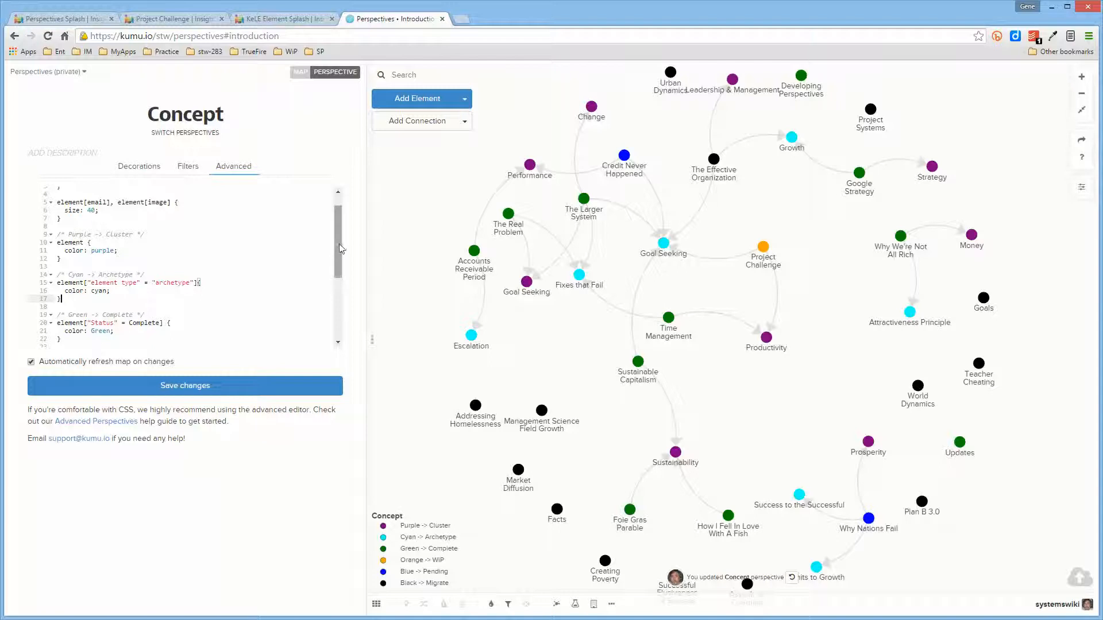
# Review the CSS rules and save the perspective with cyan archetypes.
pyautogui.scroll(-3)
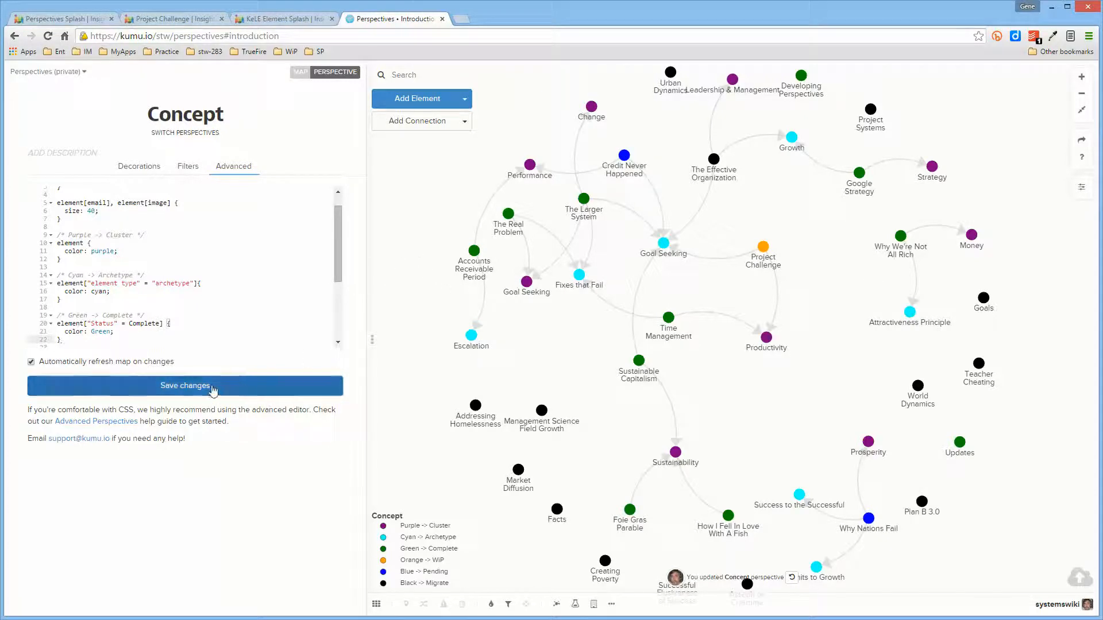
pyautogui.click(184, 385)
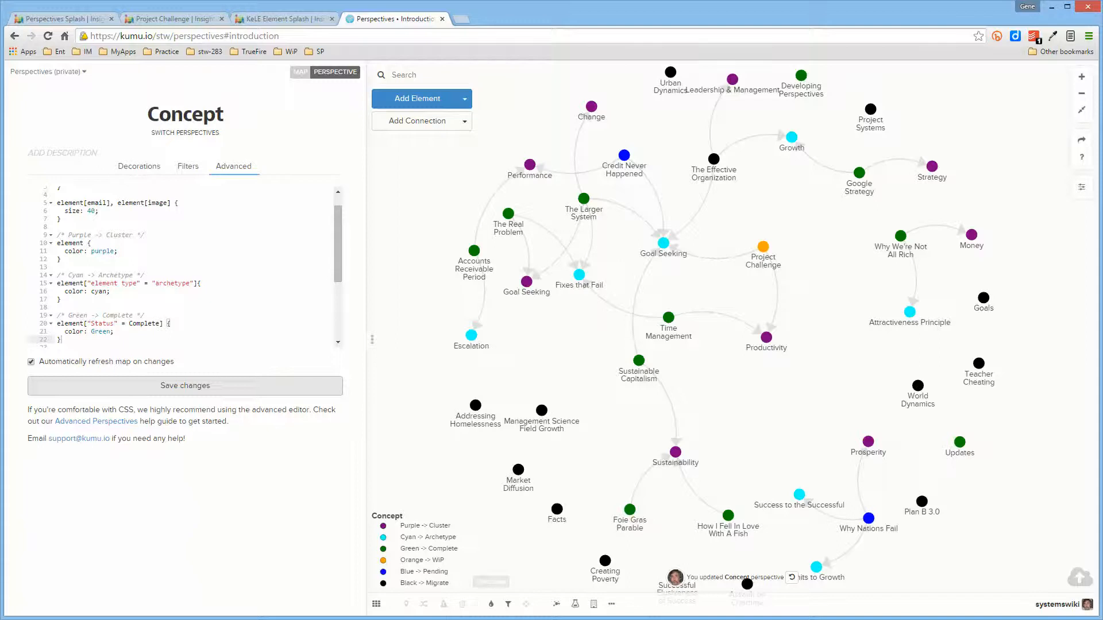